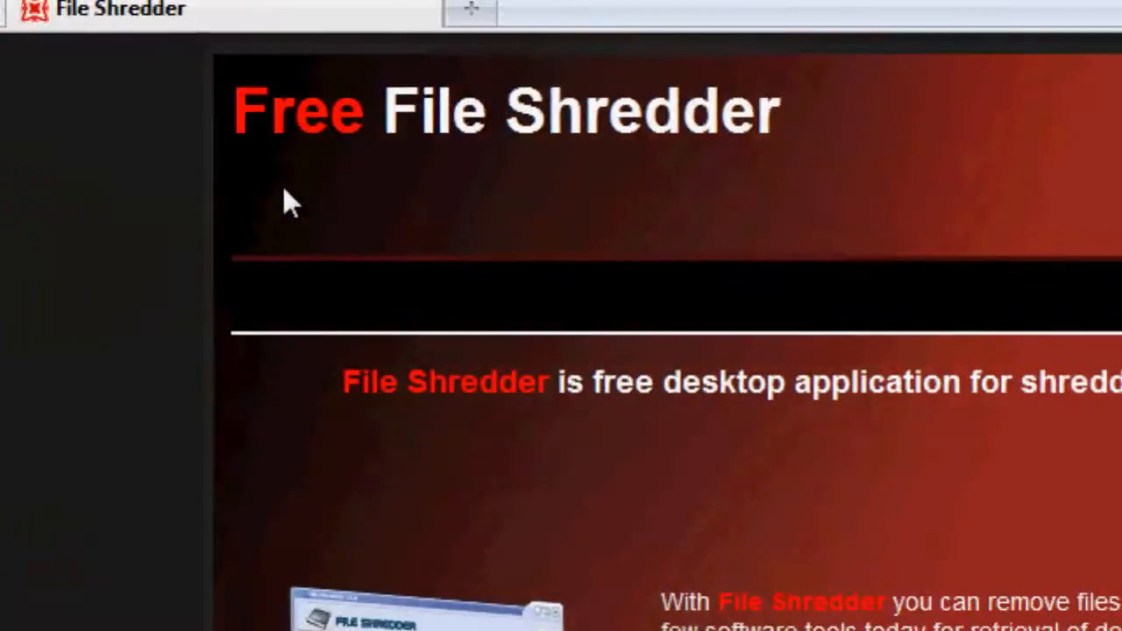
mouse_move(354, 447)
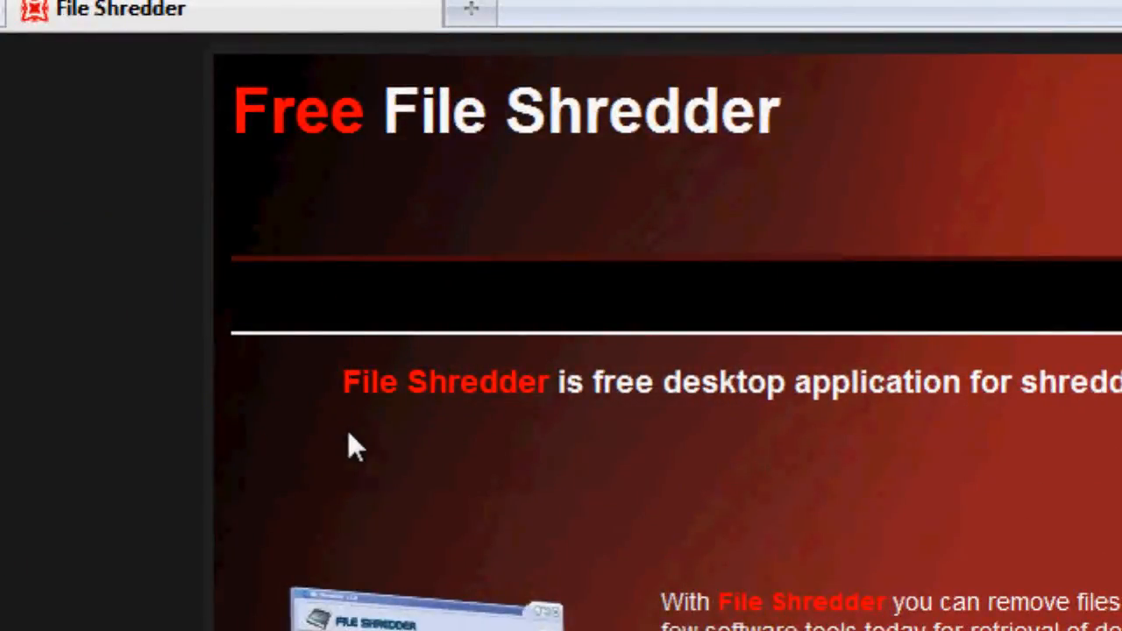
Start downloading the File Shredder installer from the Free File Shredder page.
scroll(down, 3)
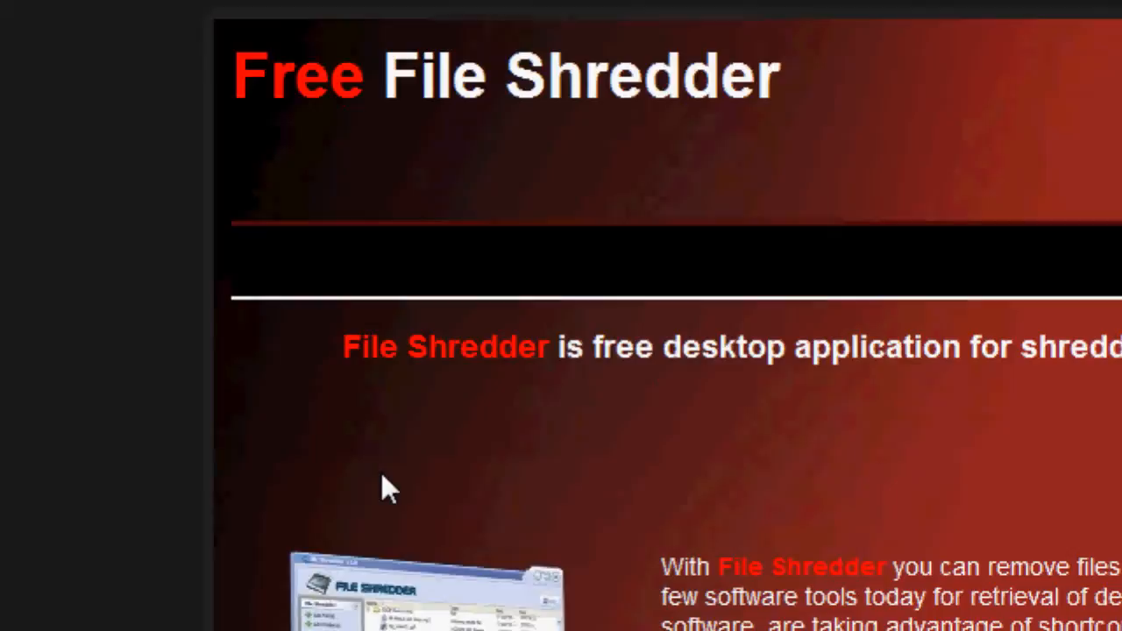
scroll(down, 3)
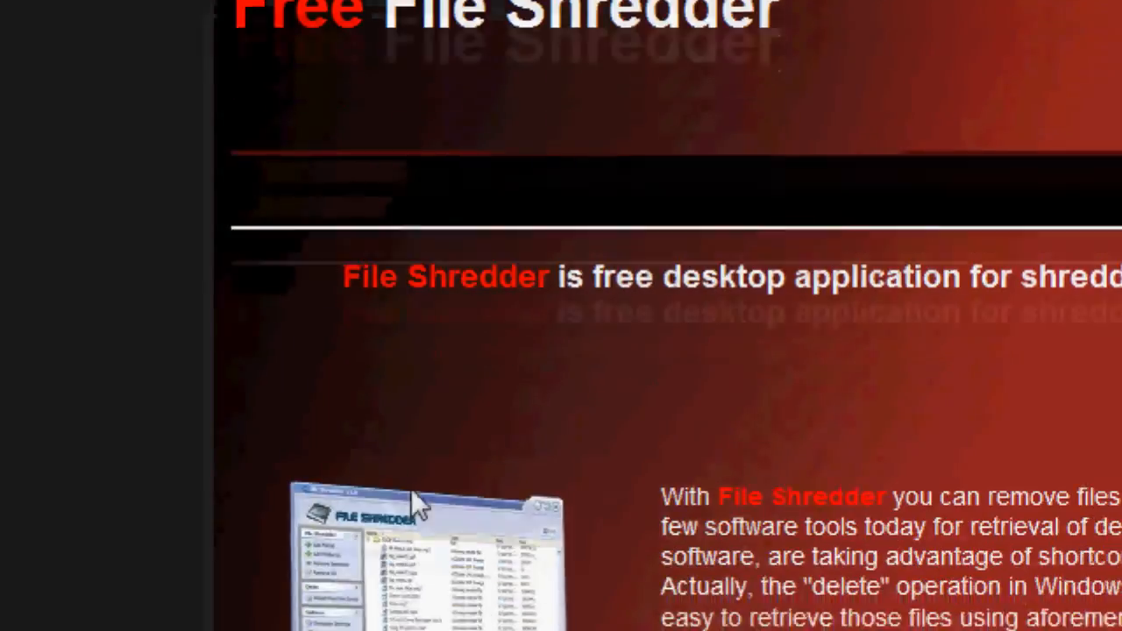
scroll(down, 3)
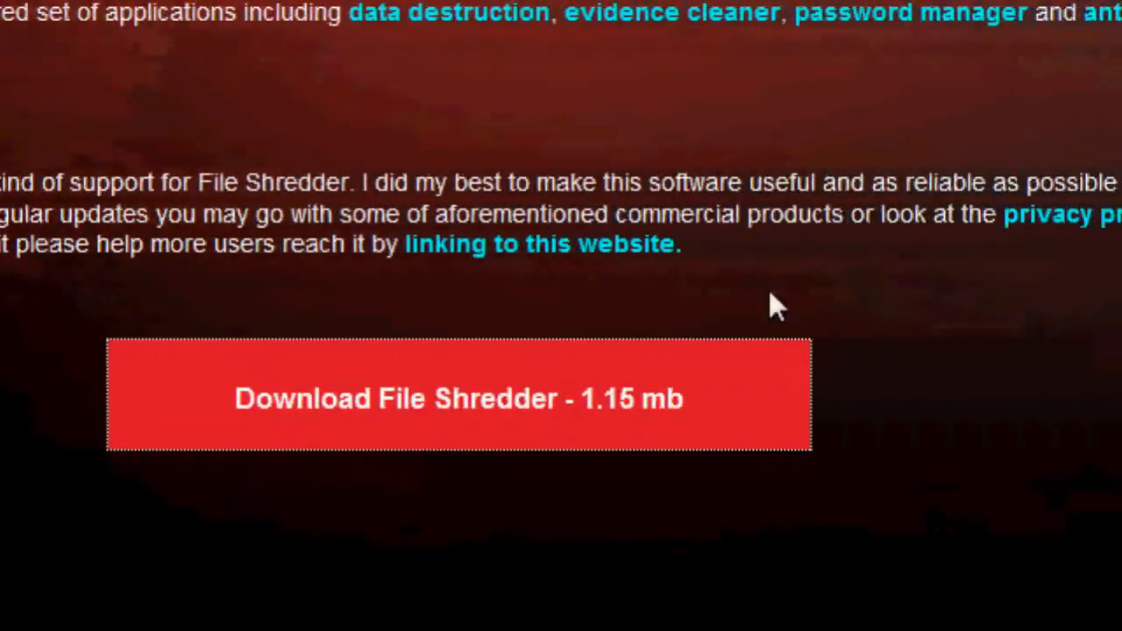
click(458, 396)
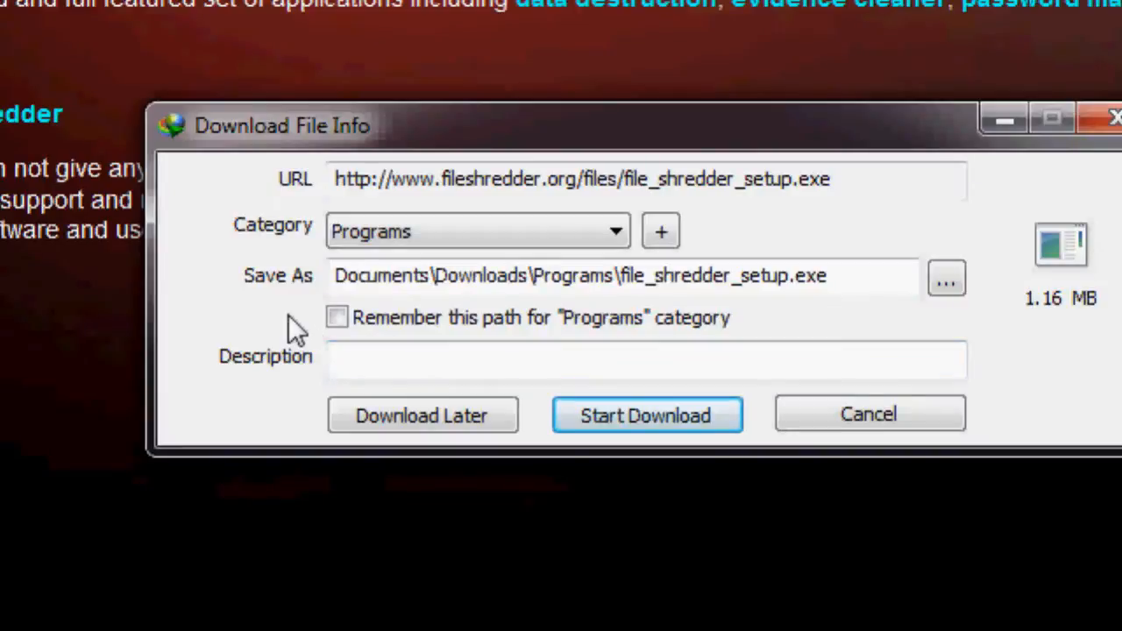
click(646, 414)
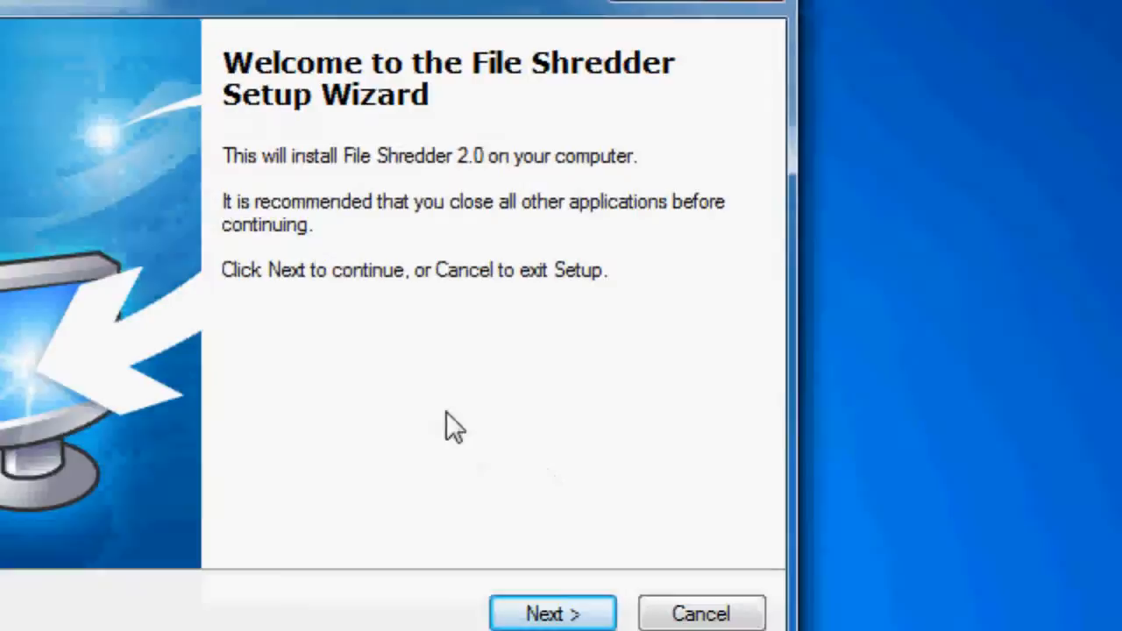
Run the setup wizard accepting the licence, default folder and desktop icon, then launch File Shredder.
click(552, 613)
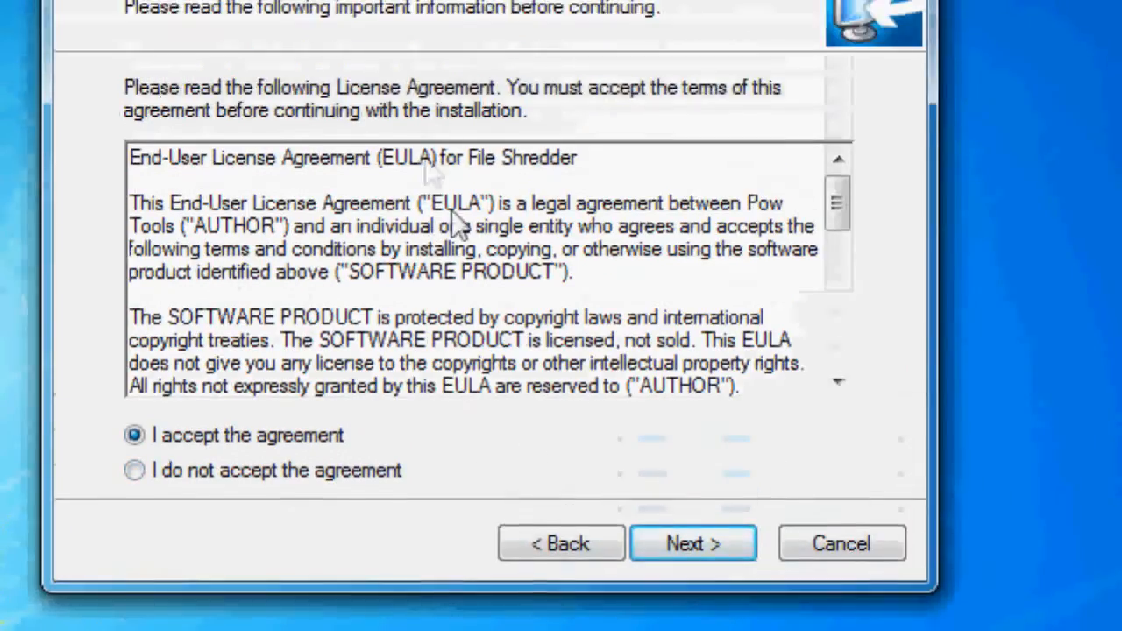
click(692, 543)
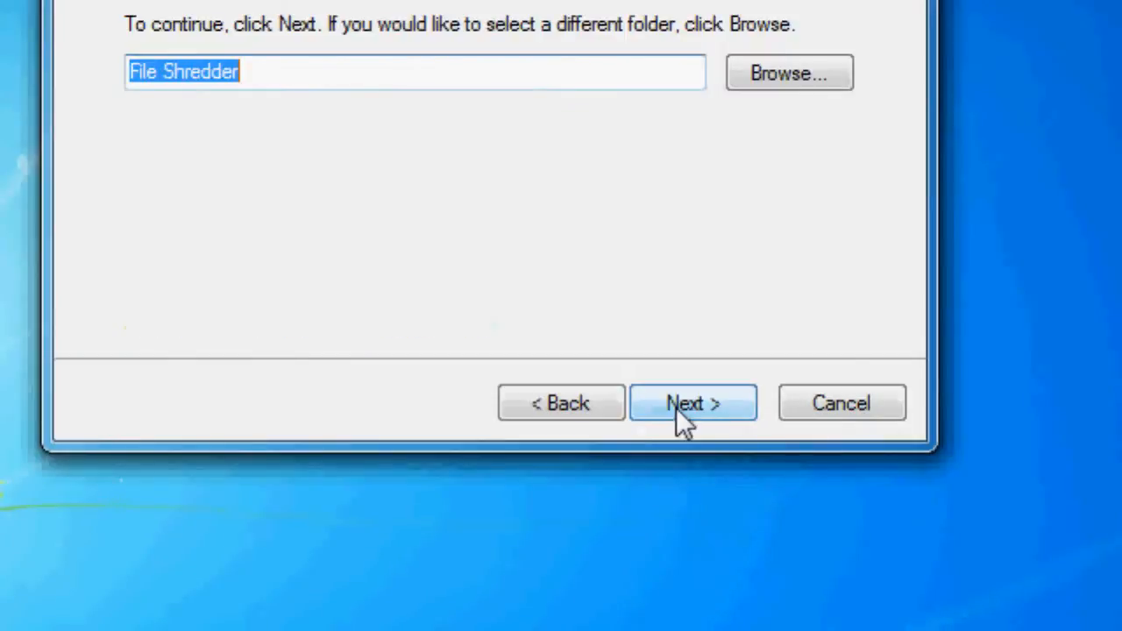
click(690, 402)
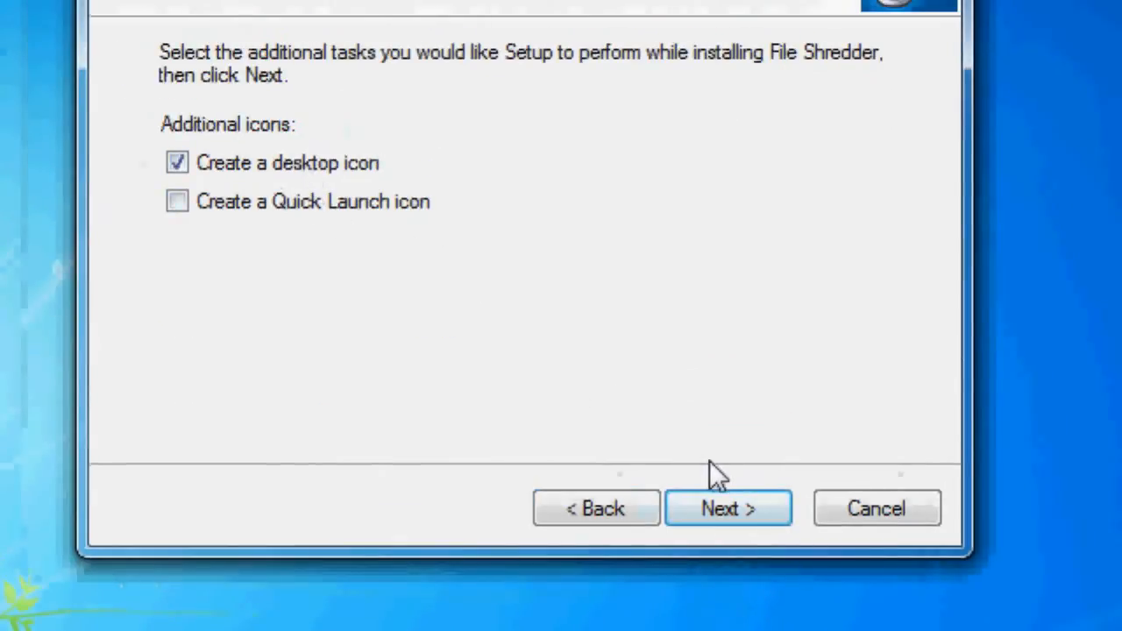
click(727, 508)
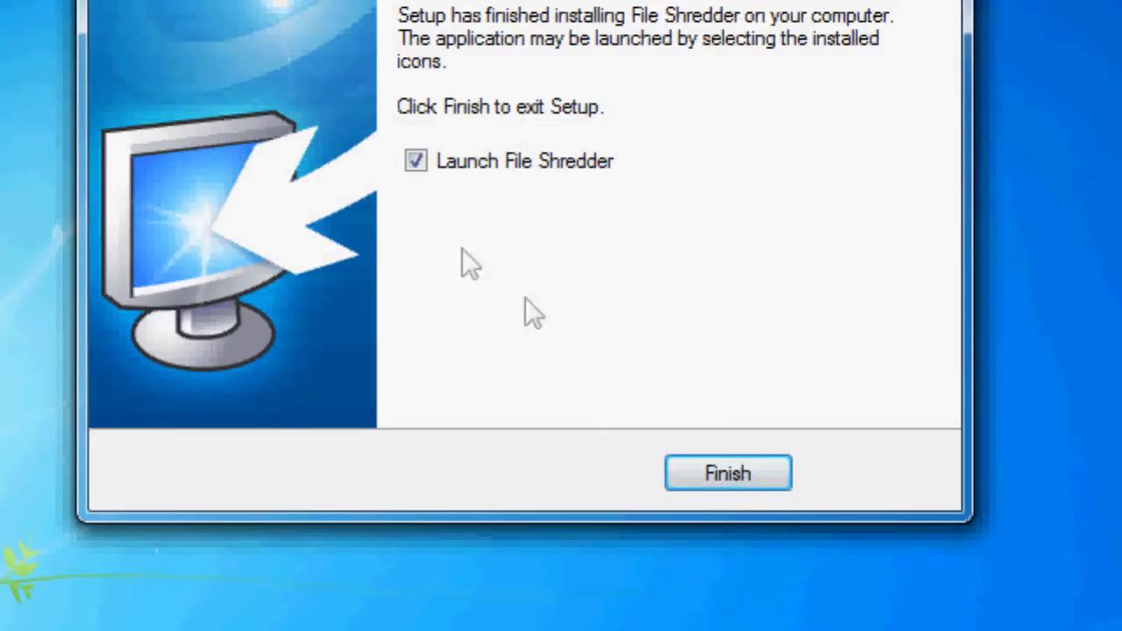
click(727, 474)
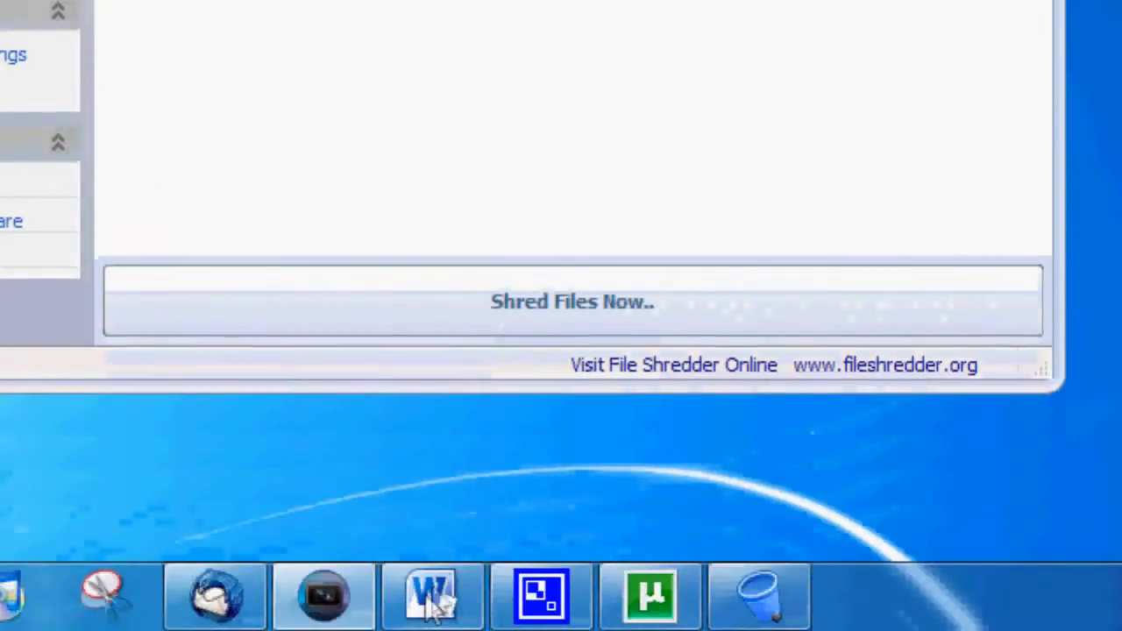
Create a Word document reading "This is secret!" and save it to the desktop as TOP SECRET.
click(431, 596)
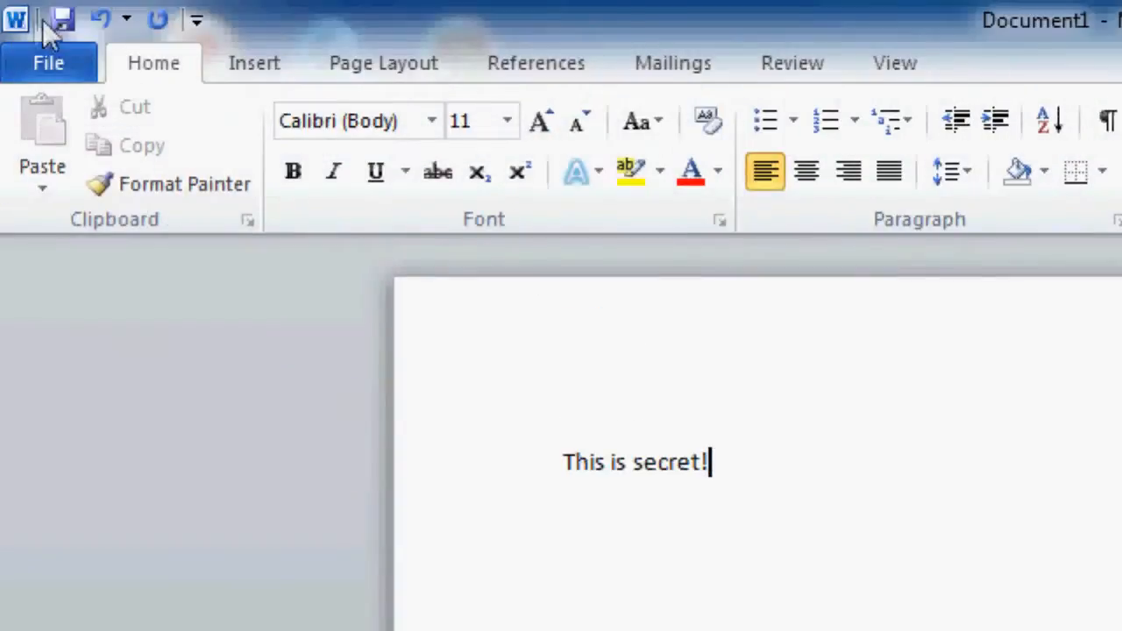
click(60, 18)
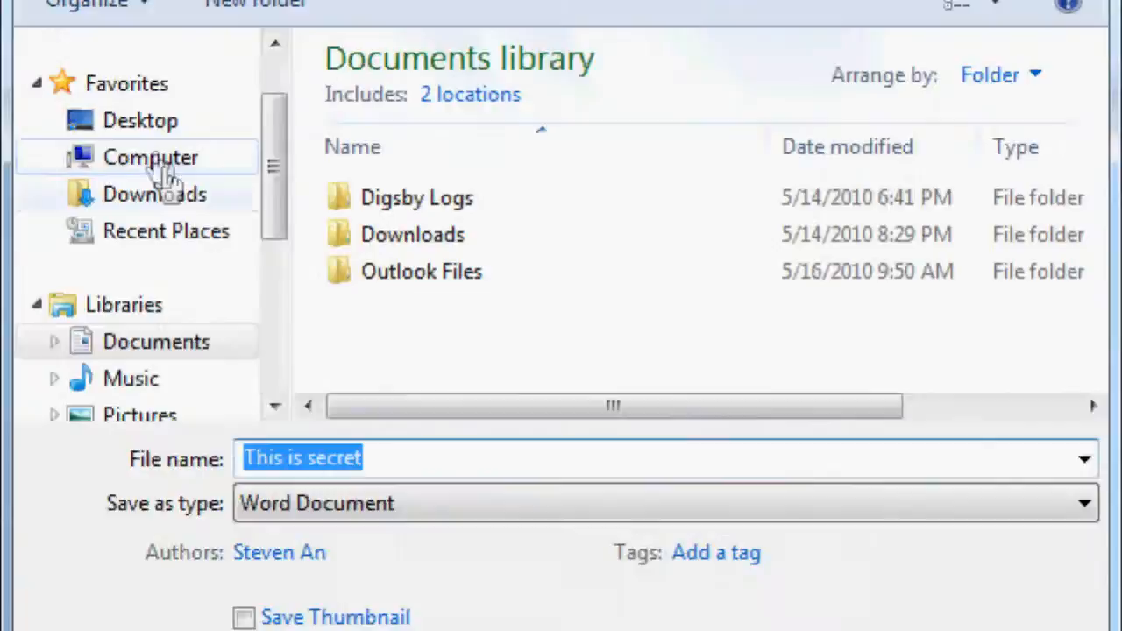
text(T0)
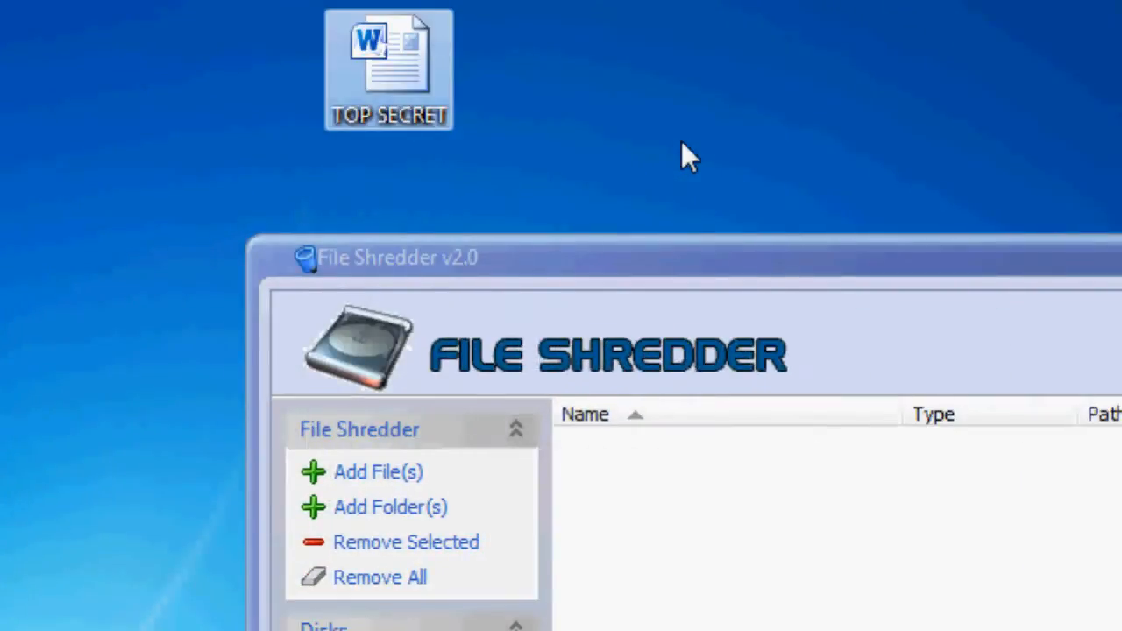
mouse_move(543, 149)
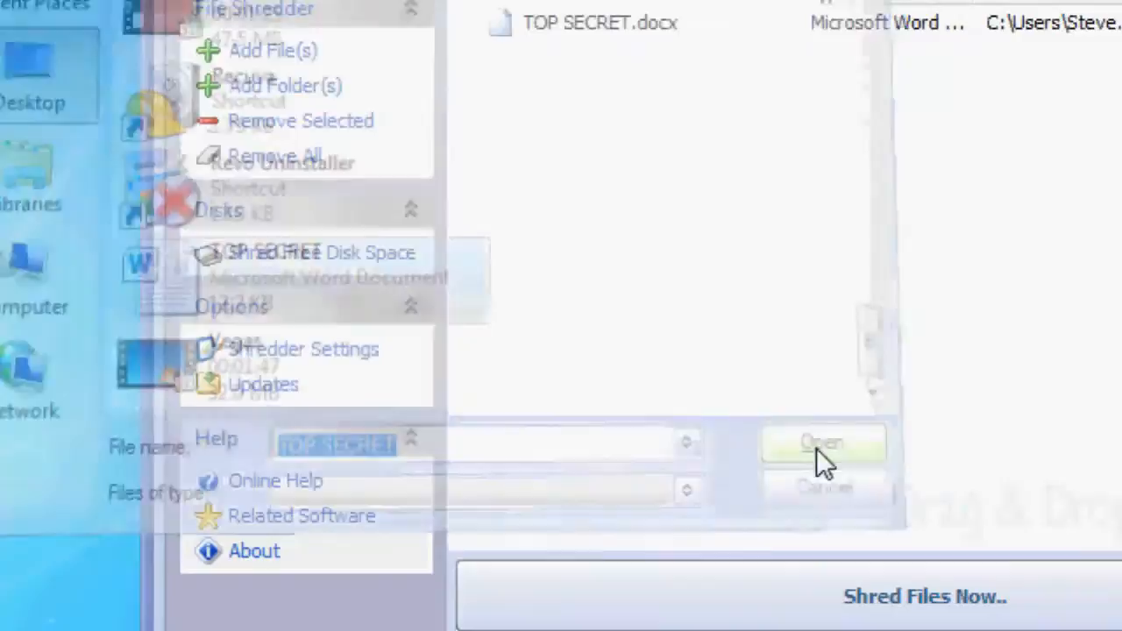
Add TOP SECRET.docx from the desktop to the shred list.
click(822, 442)
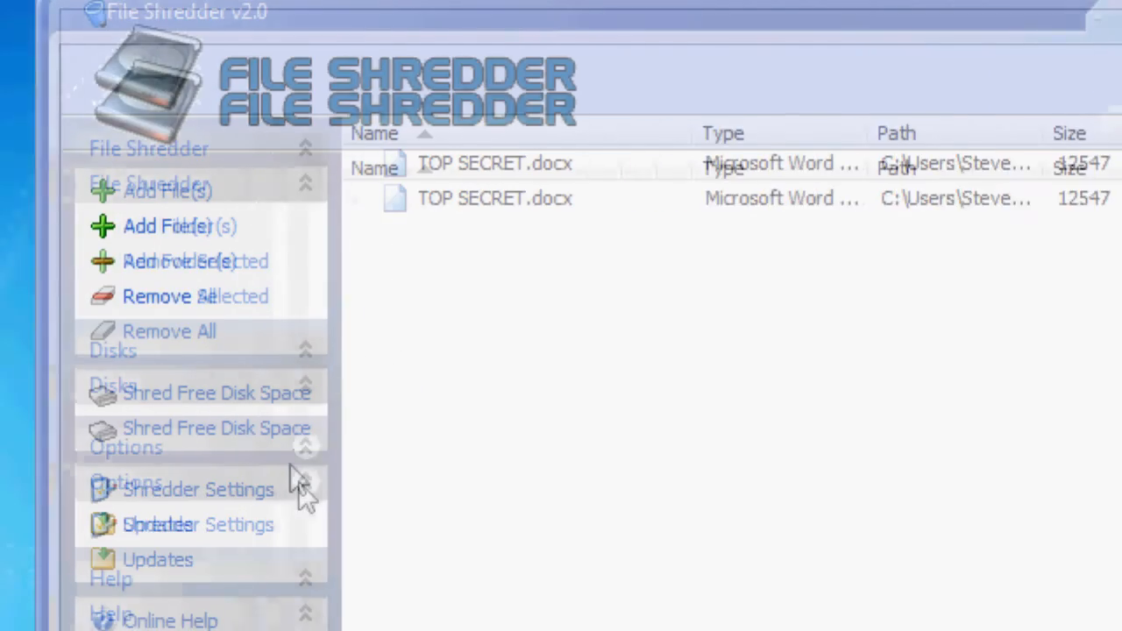
Set the default algorithm to Guttman 35 passes and start Shred Files Now.
click(200, 489)
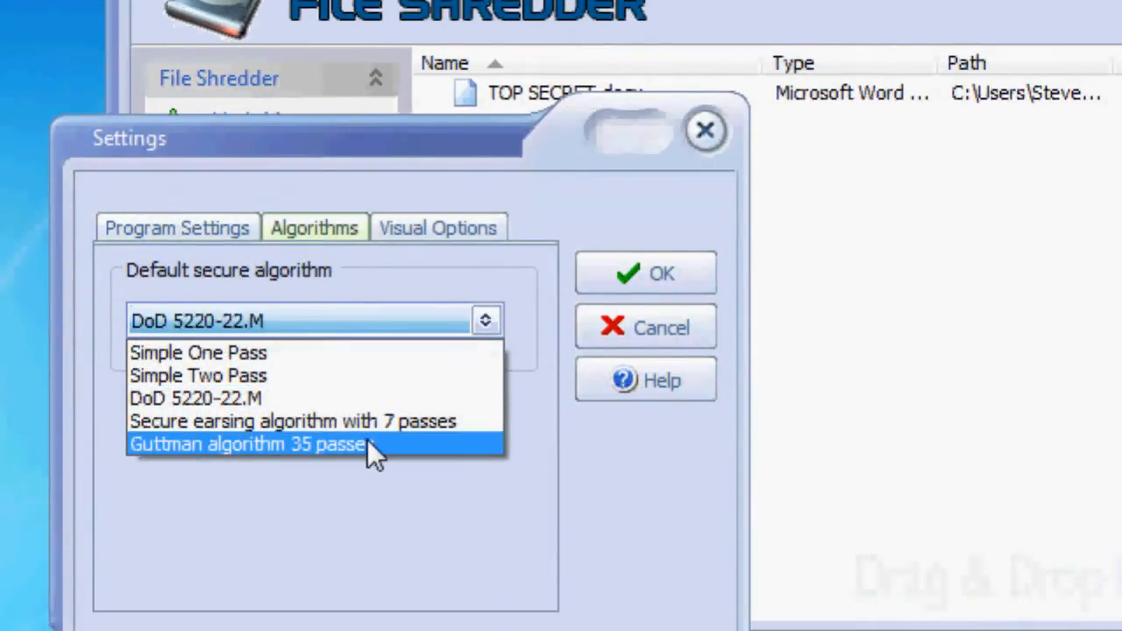
click(249, 443)
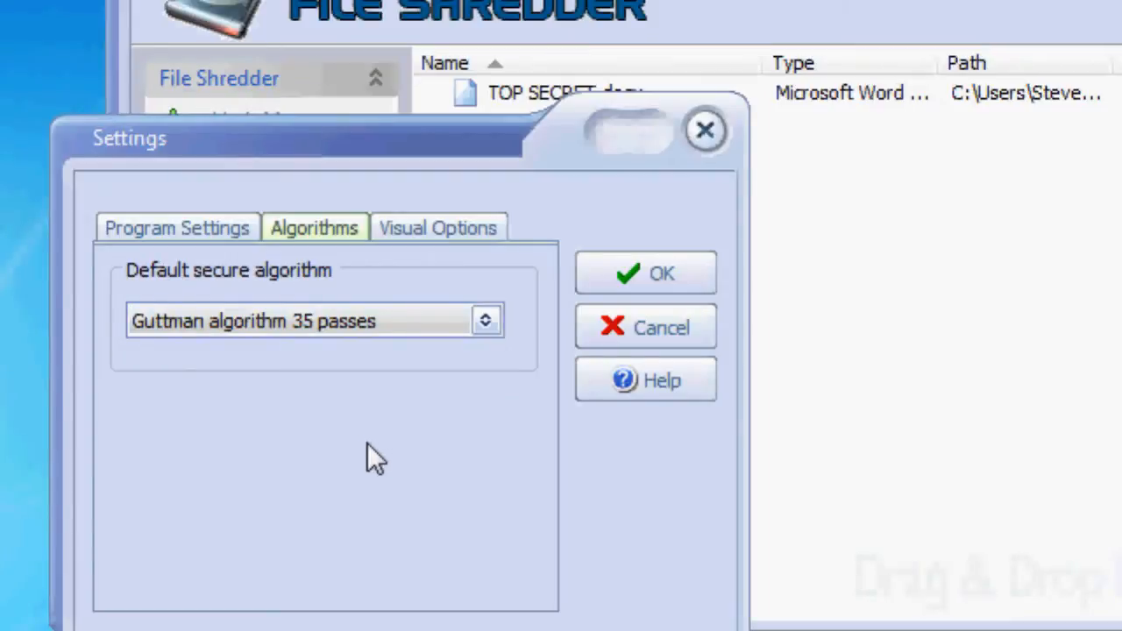
mouse_move(340, 459)
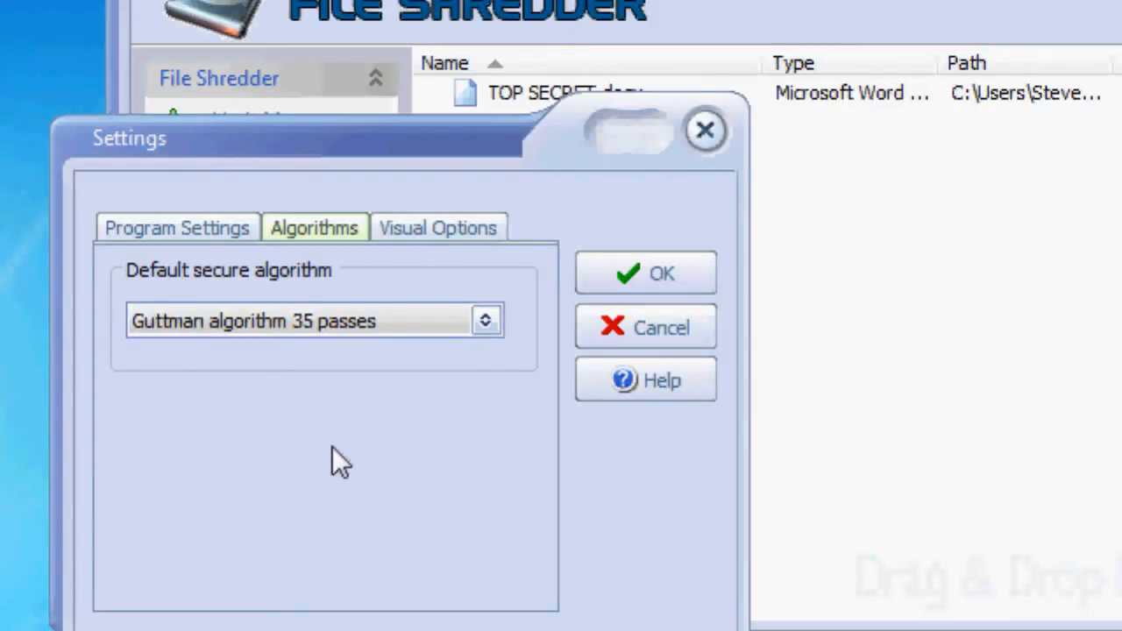
mouse_move(326, 411)
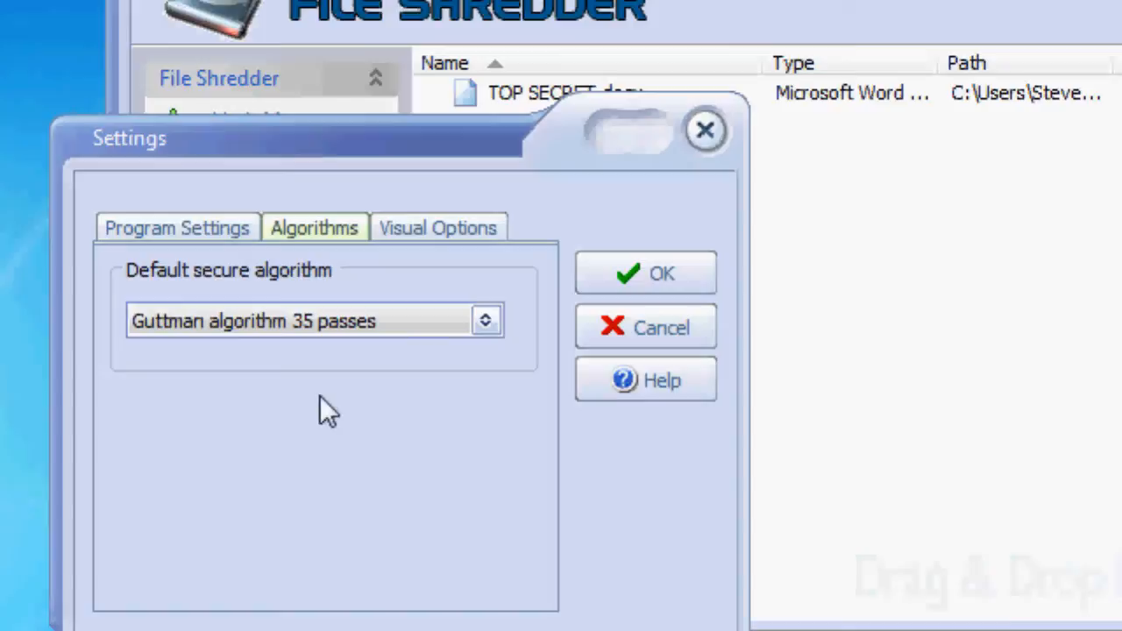
click(645, 274)
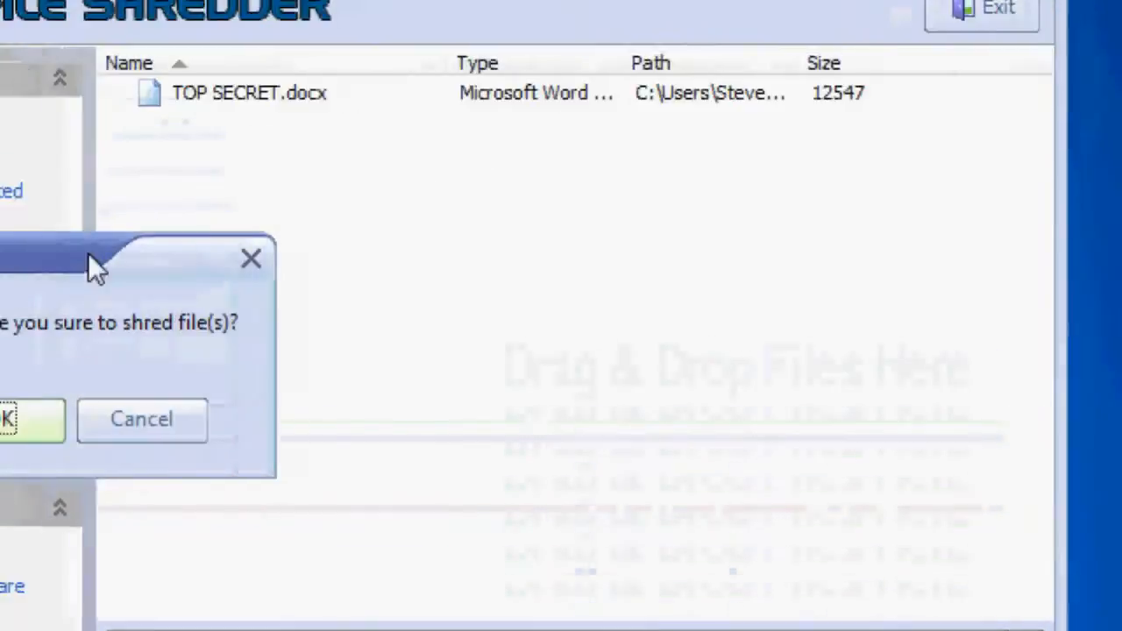
Confirm shredding so TOP SECRET.docx is destroyed and the file list empties.
click(32, 419)
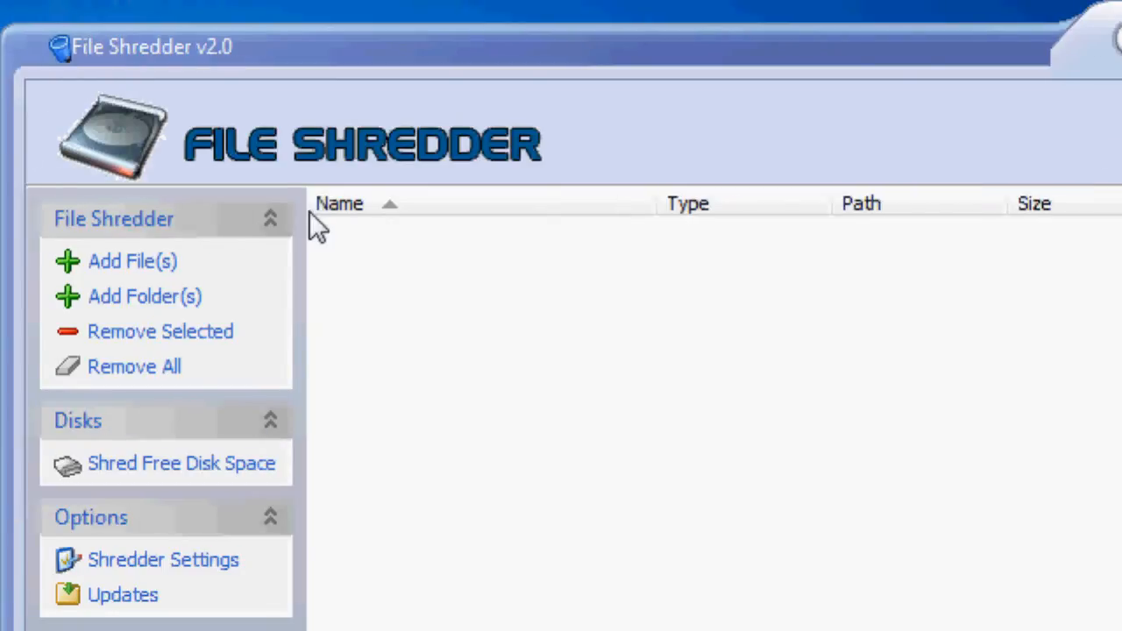
click(161, 559)
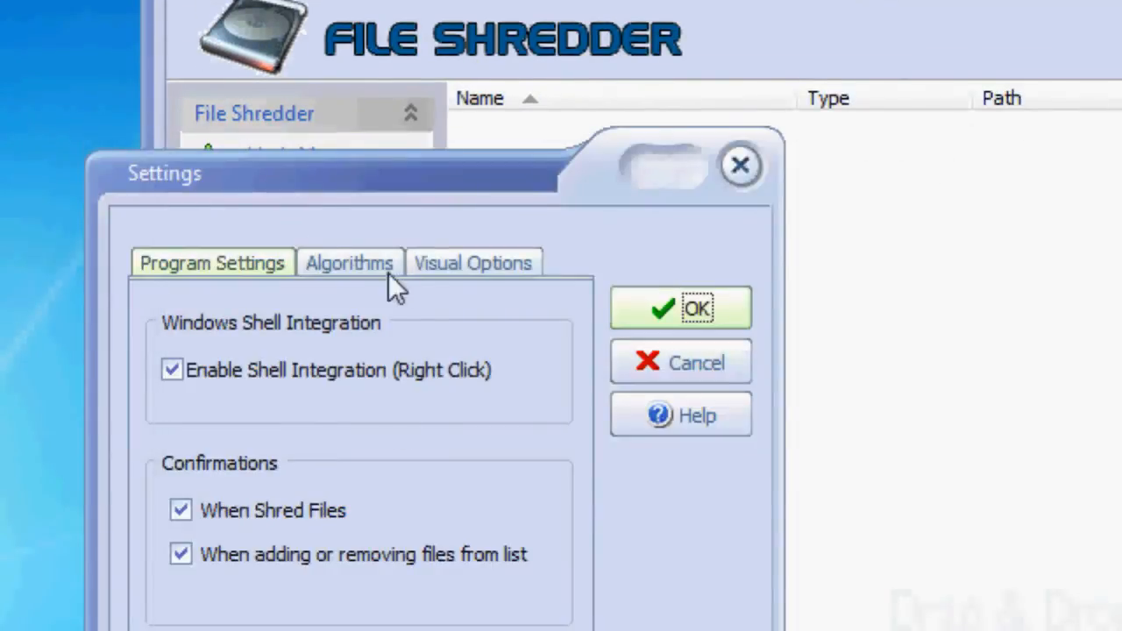
click(349, 262)
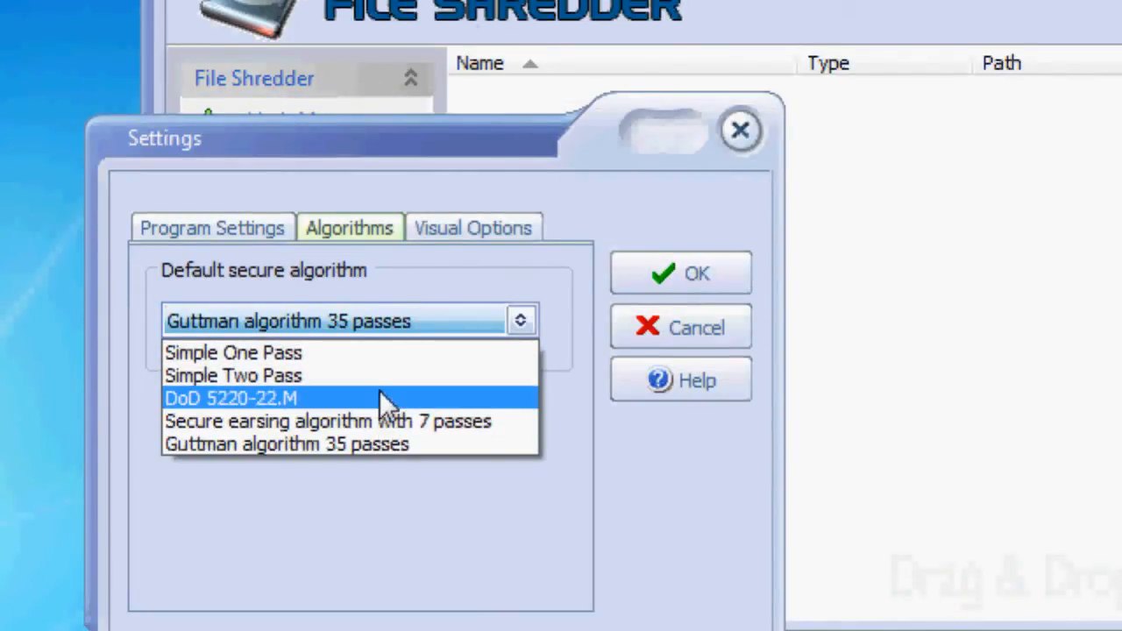
mouse_move(368, 359)
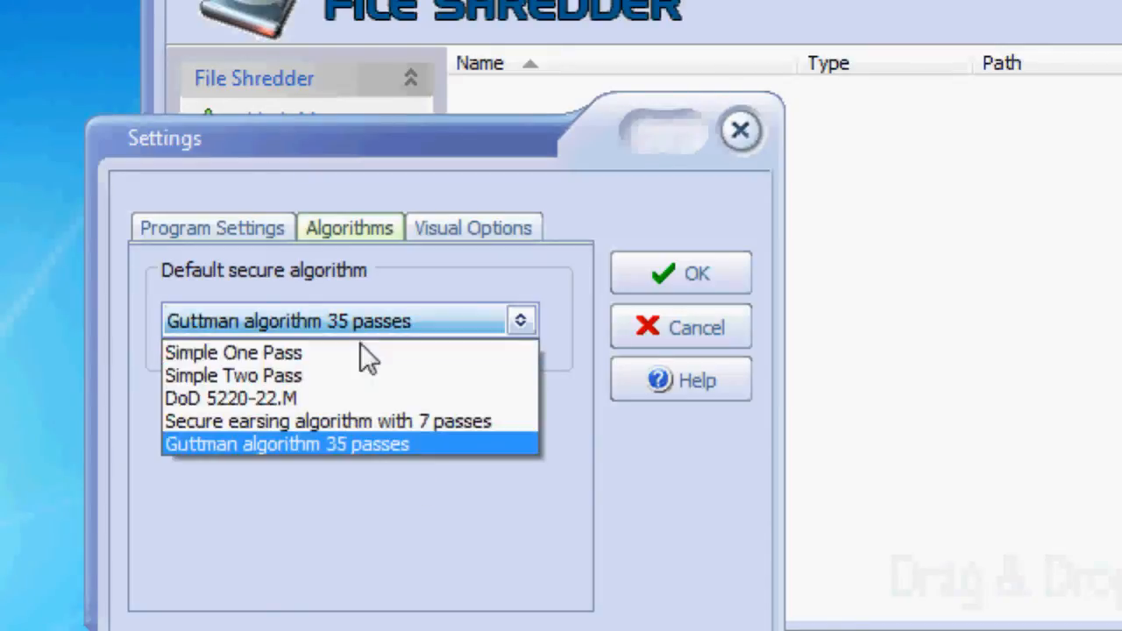
click(680, 326)
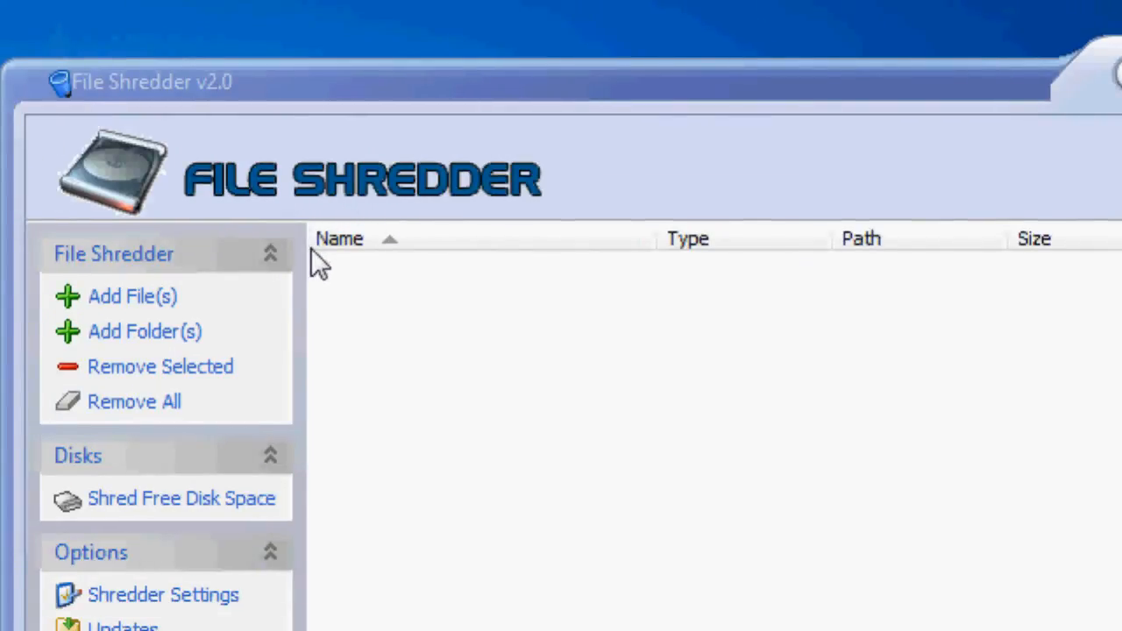
mouse_move(314, 305)
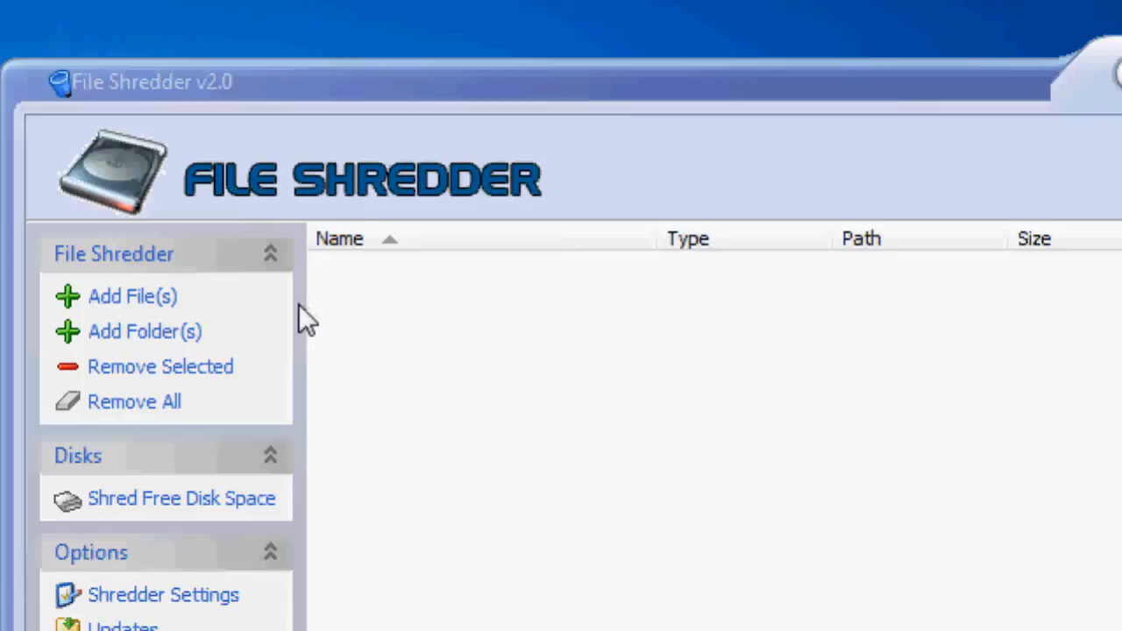
mouse_move(316, 354)
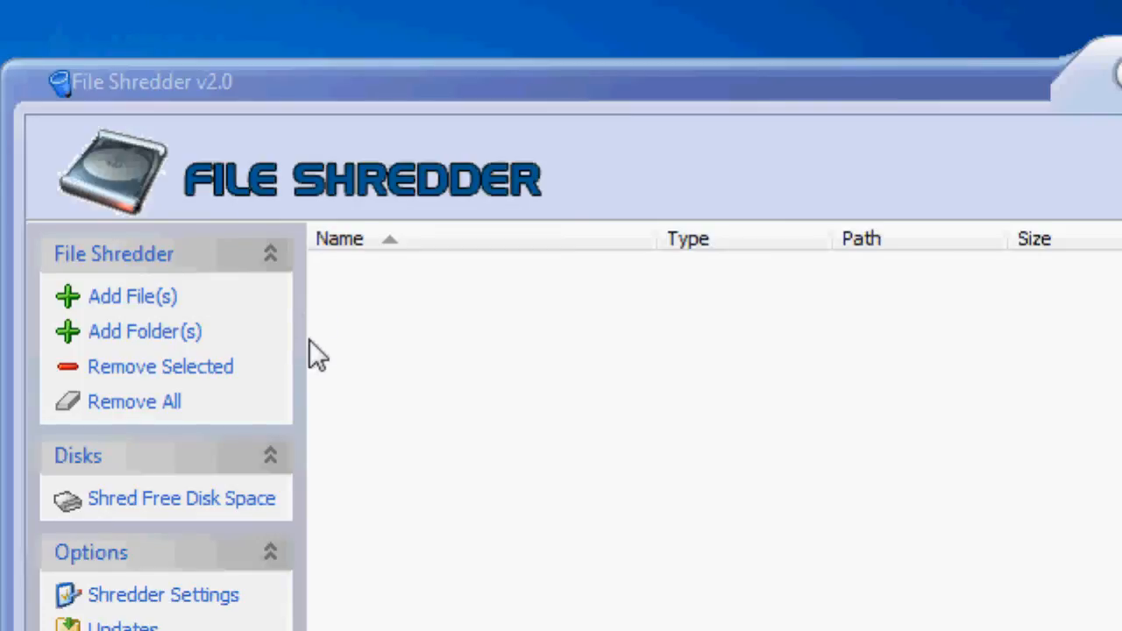